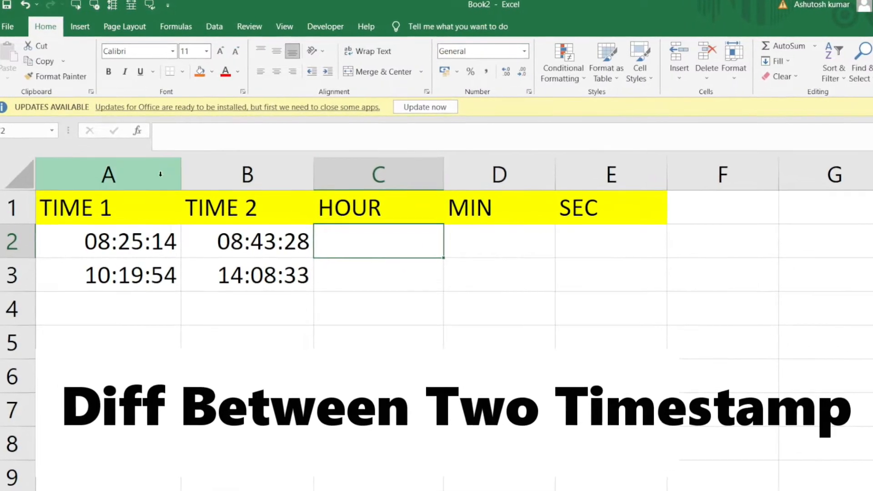
Step: Enter =(B2-A2)*24 in C2 to get the hour difference, shown as 07:17:36
{"action": "left_click", "coordinate": [109, 174]}
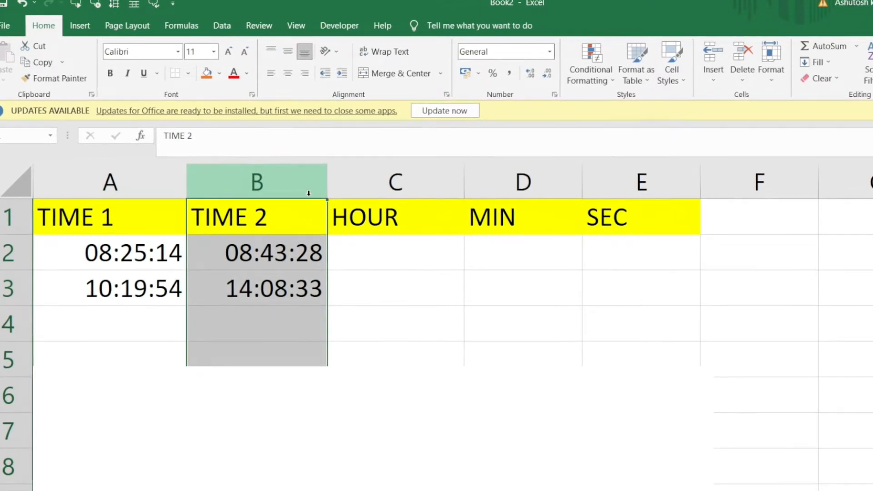
{"action": "left_click", "coordinate": [396, 260]}
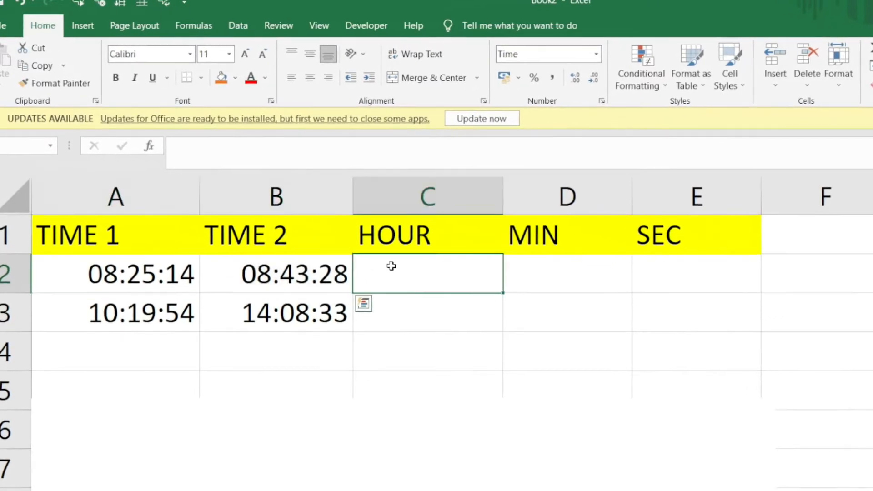
{"action": "left_click", "coordinate": [567, 273]}
{"action": "type", "text": "=("}
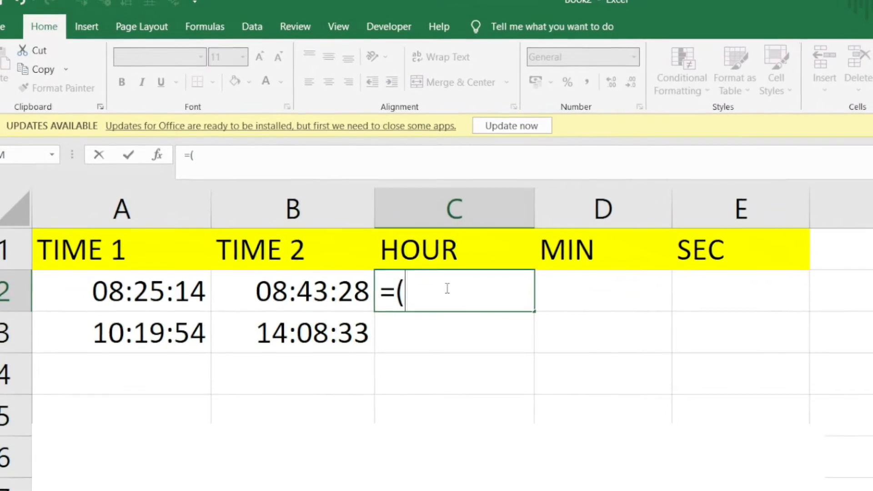
{"action": "left_click", "coordinate": [294, 294]}
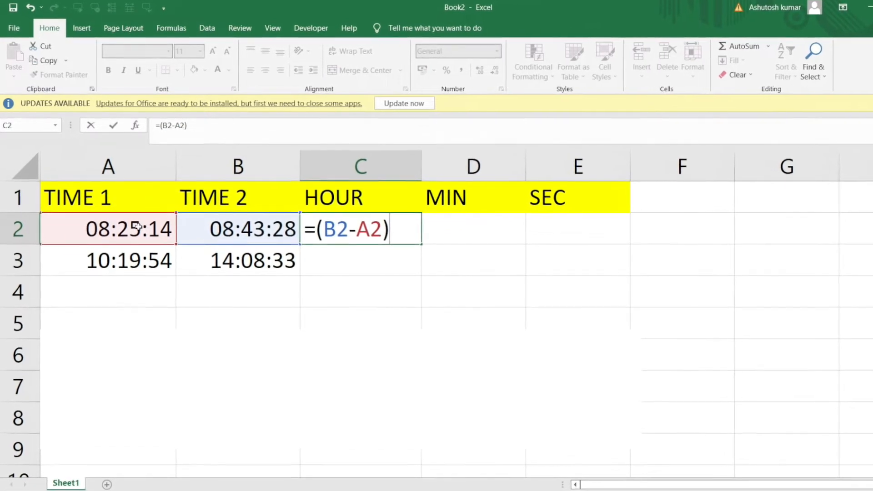
{"action": "type", "text": "*24"}
{"action": "left_click", "coordinate": [474, 228]}
{"action": "type", "text": "="}
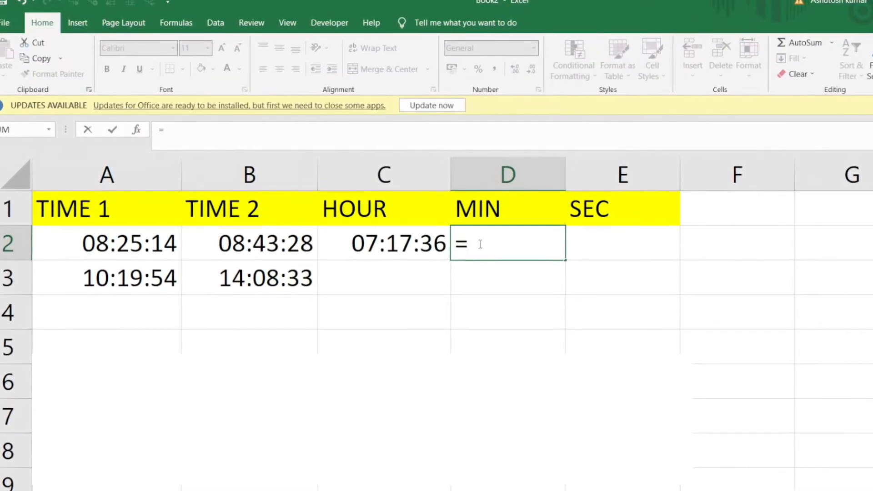
Step: Enter =(B2-A2)*1440 in D2 to get the minute difference, shown as 05:36:00
{"action": "type", "text": "("}
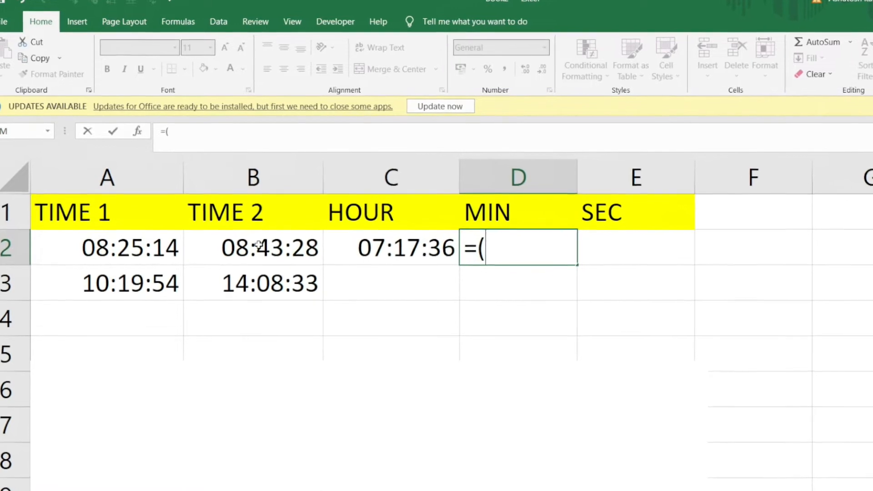
{"action": "left_click", "coordinate": [271, 247]}
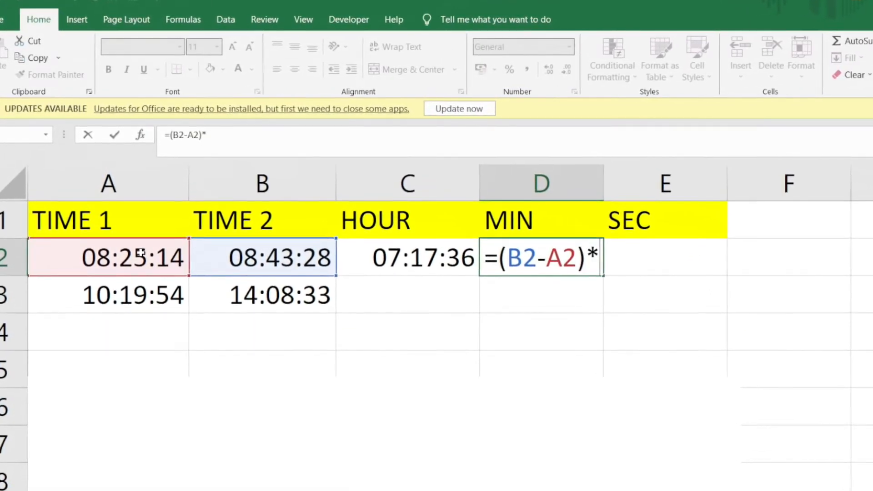
{"action": "type", "text": "1440"}
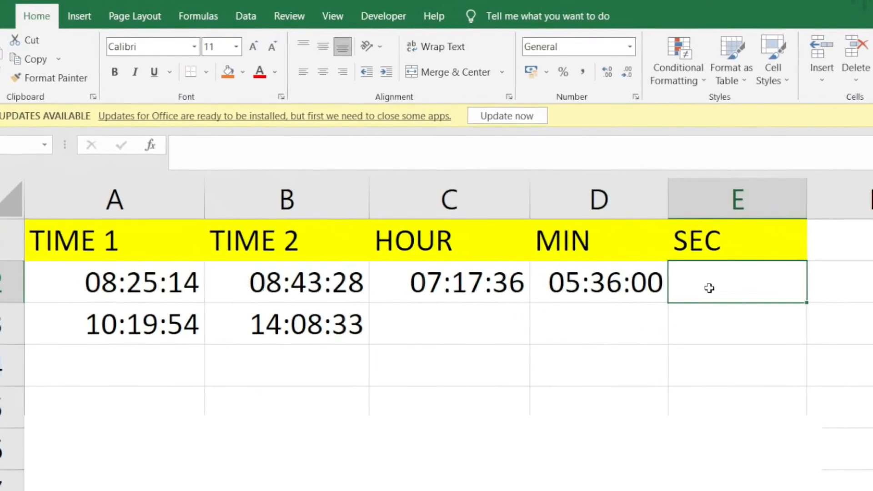
Step: Enter =(B2-A2)*86400 in E2 to get the second difference, shown as 00:00:00
{"action": "type", "text": "=(B2-A2"}
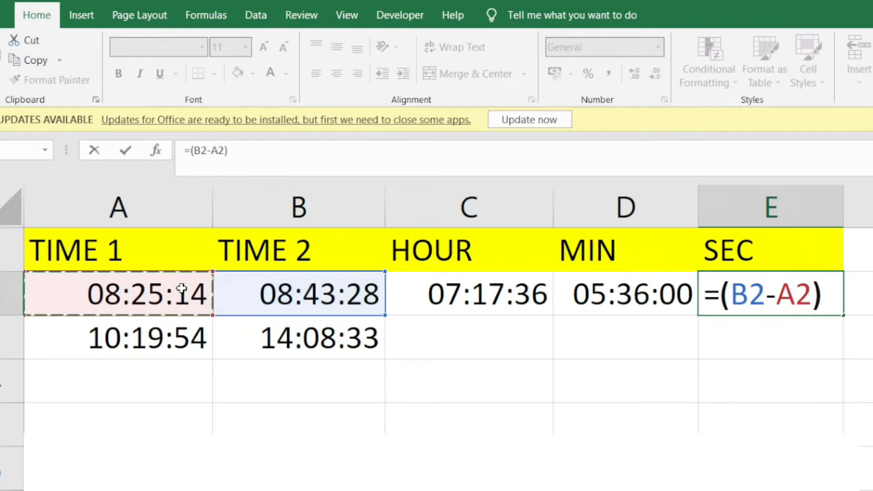
{"action": "type", "text": "*86"}
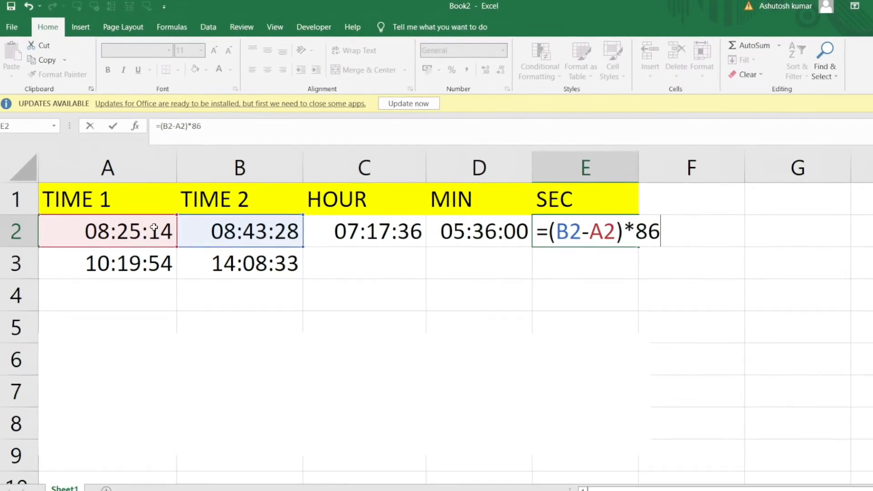
{"action": "type", "text": "4"}
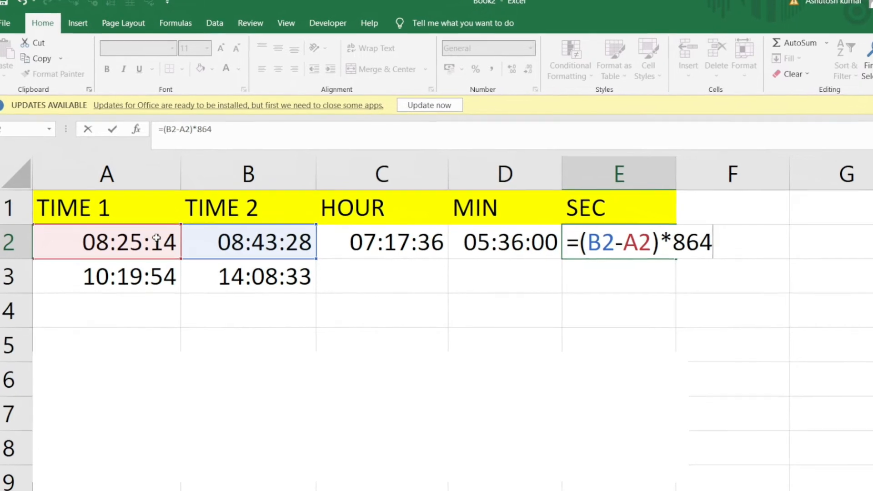
{"action": "key", "text": "enter"}
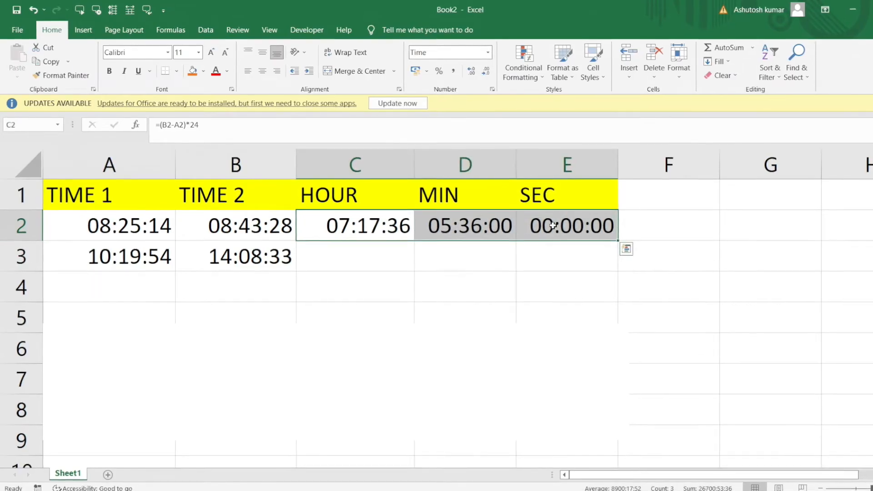
Step: Format C2:E2 as General so they read 0.3038889, 18.2333 and 1094
{"action": "left_click", "coordinate": [488, 52]}
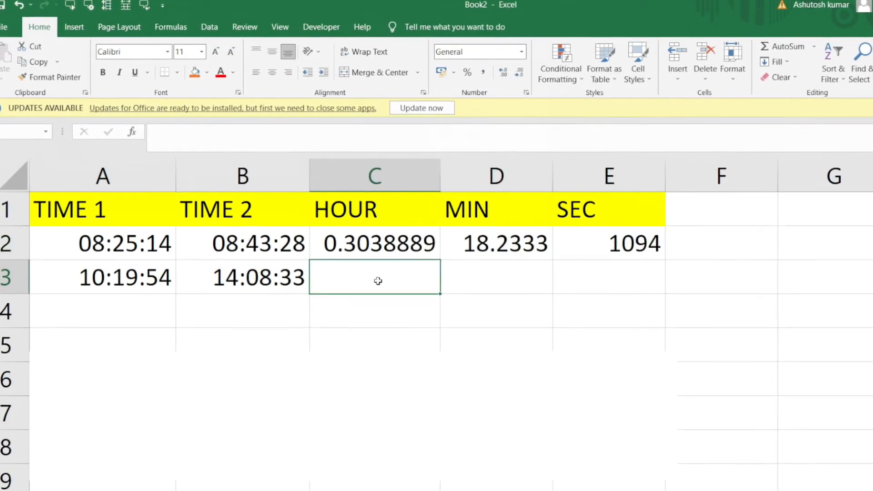
{"action": "left_click", "coordinate": [379, 248]}
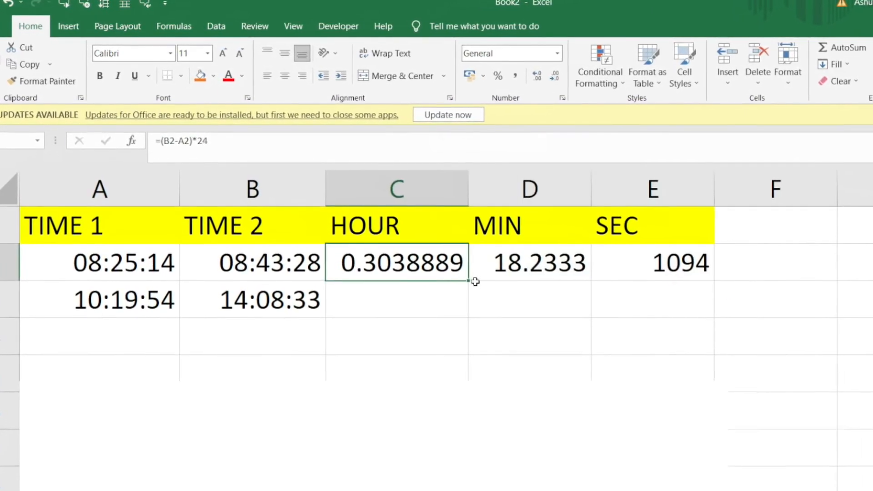
Step: Fill the three formulas down to row 3, giving 3.8108333 hours, 228.65 minutes and 13719 seconds
{"action": "left_click_drag", "start_coordinate": [473, 282], "coordinate": [473, 315]}
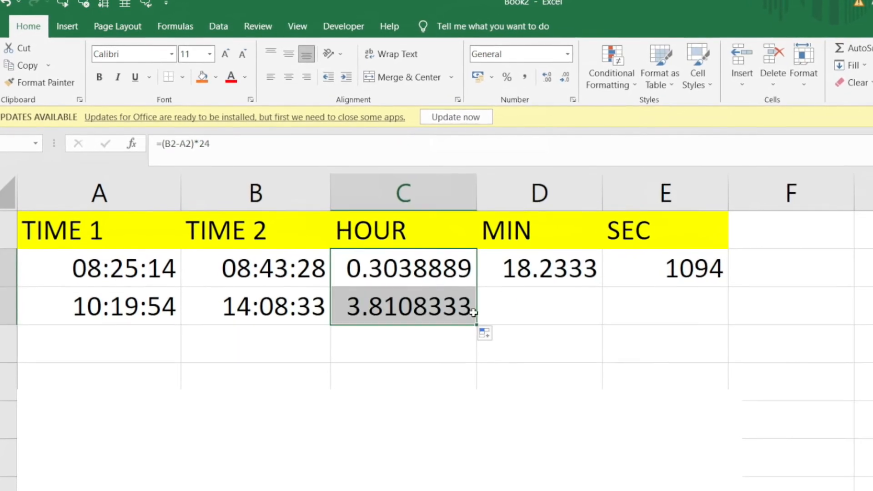
{"action": "left_click", "coordinate": [549, 274]}
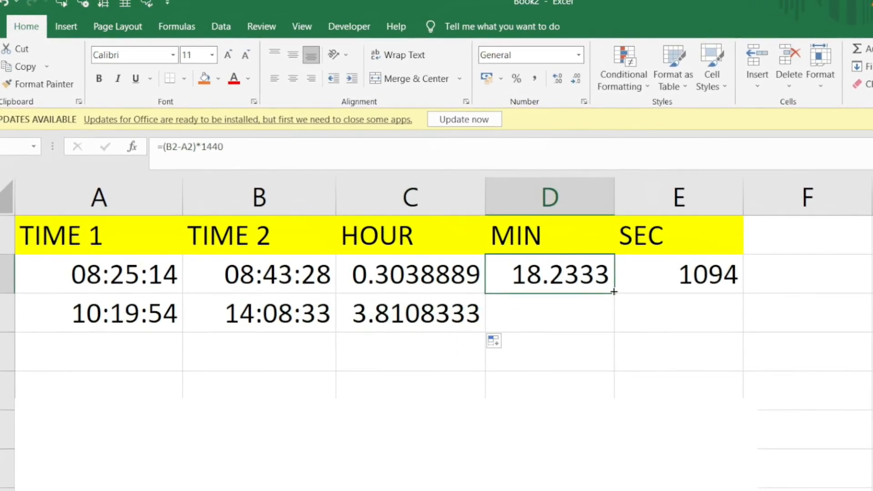
{"action": "left_click", "coordinate": [693, 282]}
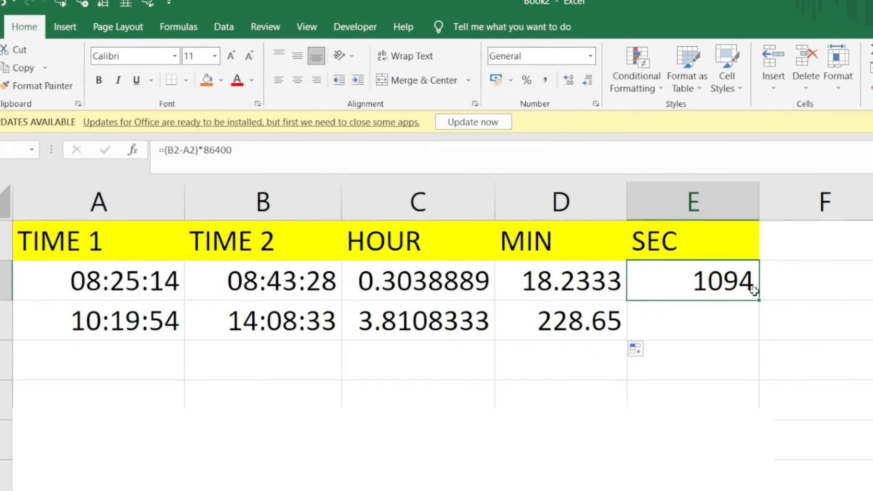
{"action": "left_click_drag", "start_coordinate": [755, 292], "coordinate": [774, 334]}
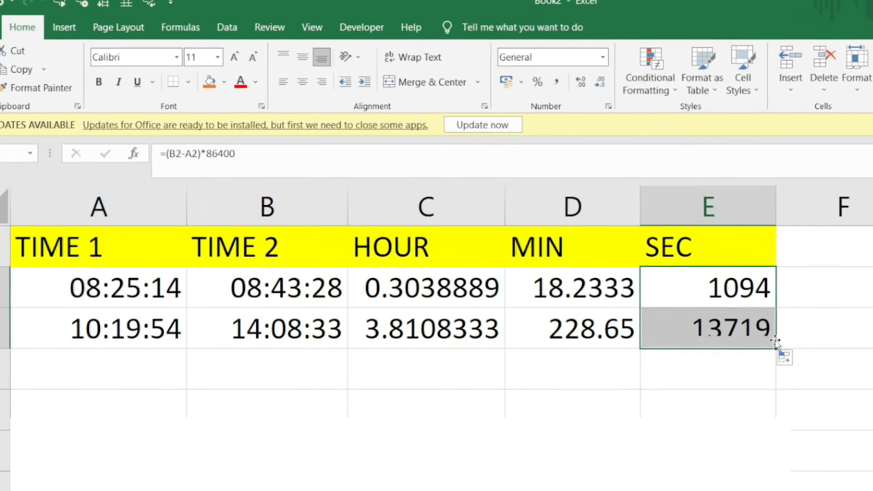